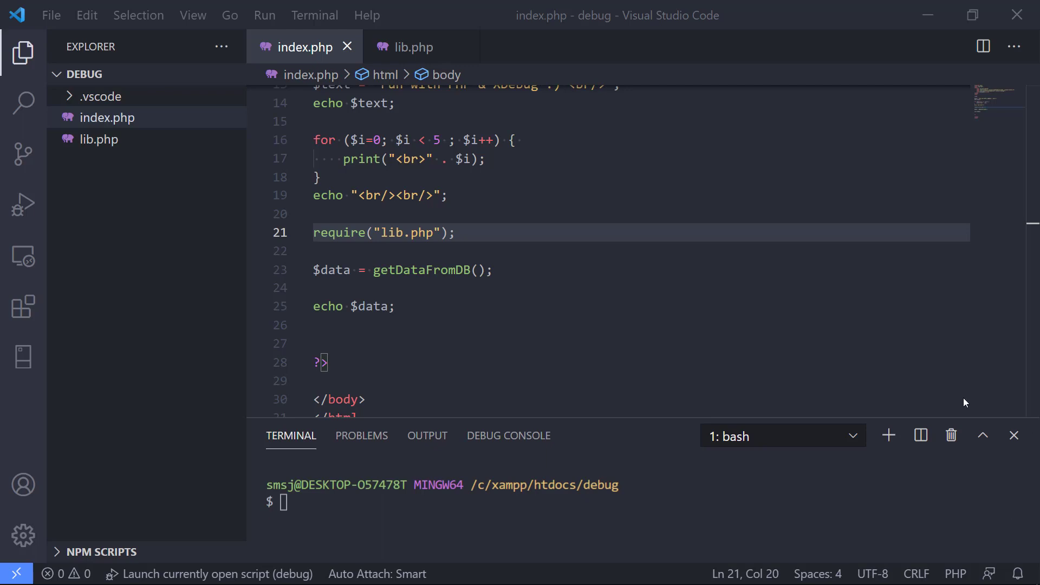
mouse_move(189, 221)
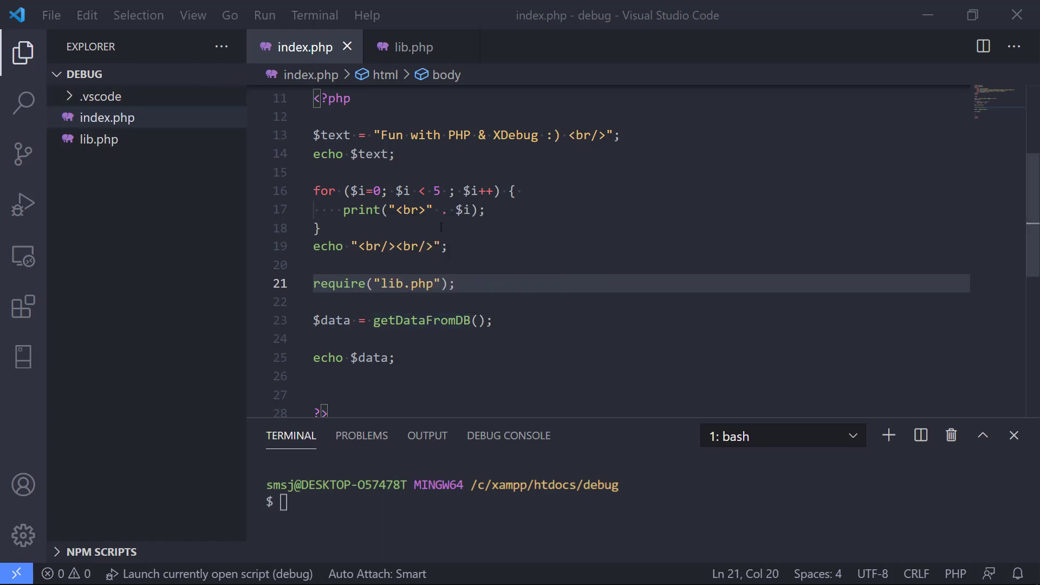
Place the caret on the loop's print line 17 and show the Run and Debug panel
left_click(256, 209)
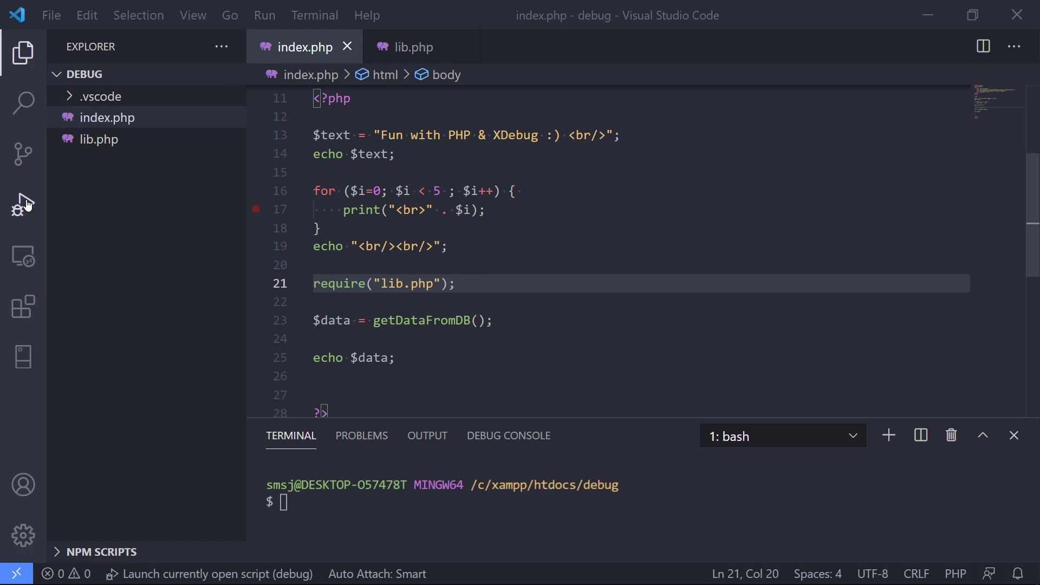
left_click(24, 202)
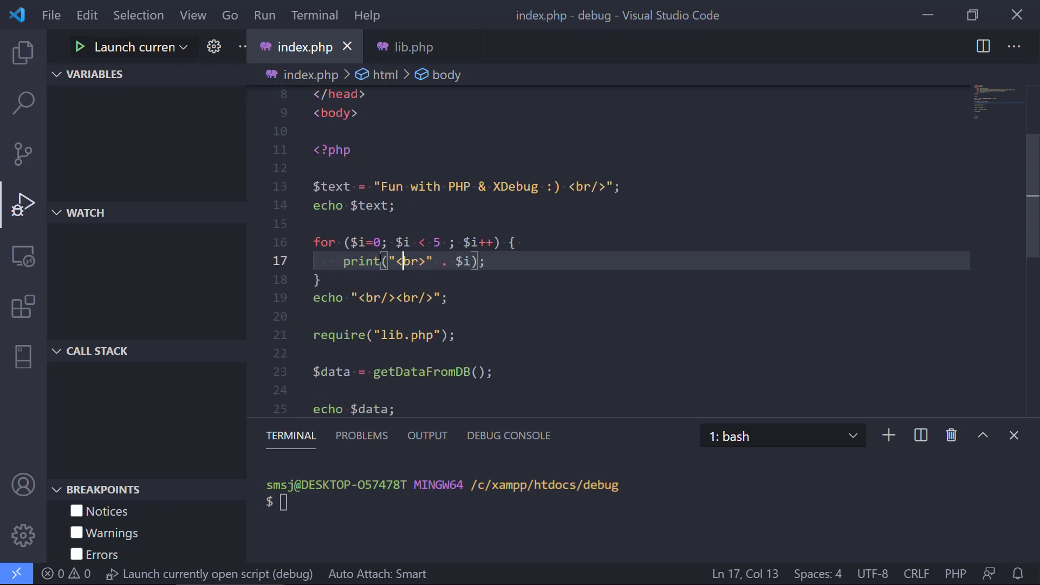
Add a breakpoint on the for-loop print line 17 of index.php
left_click(254, 198)
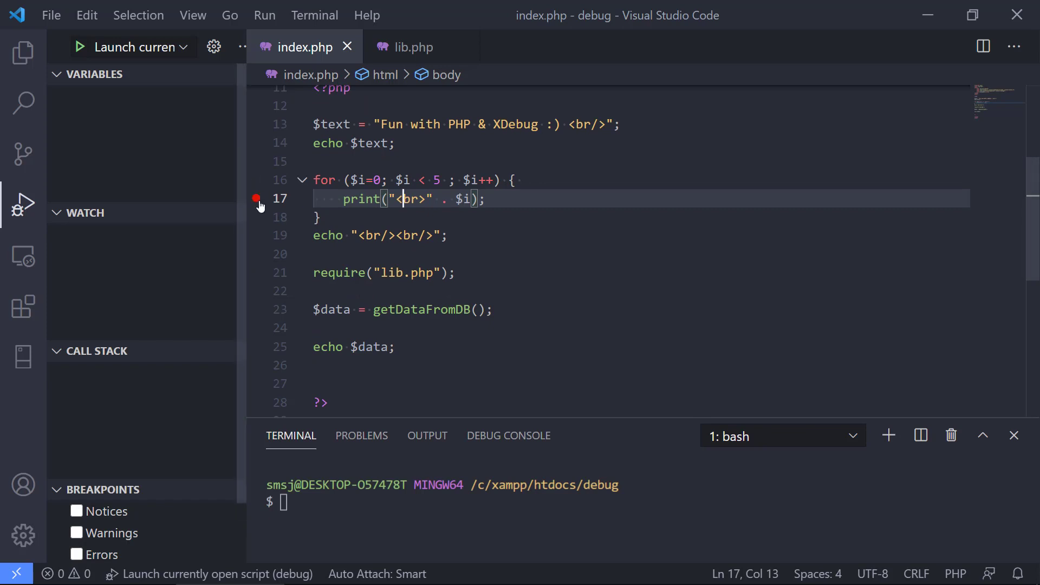
mouse_move(169, 56)
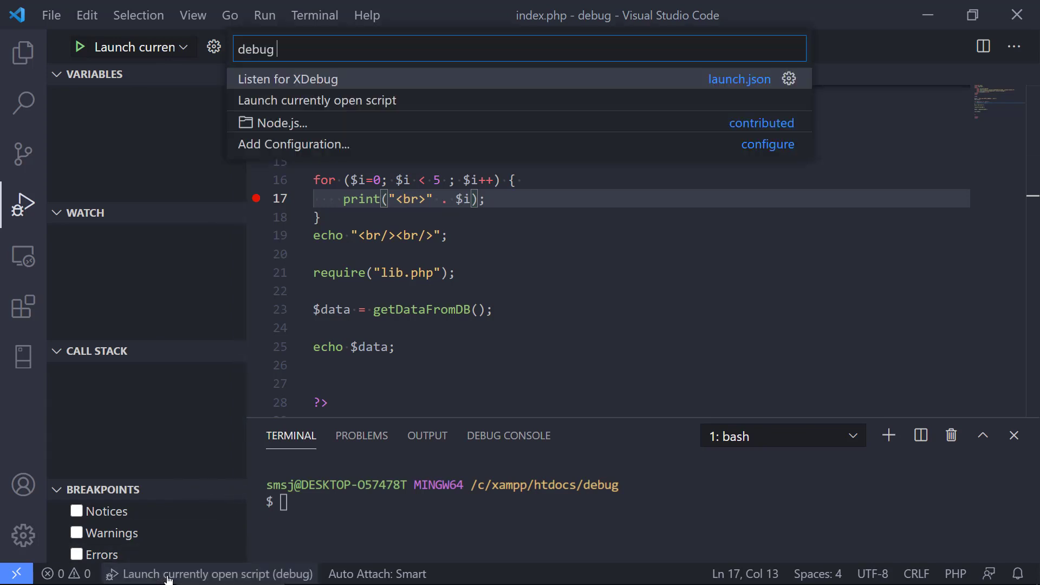
mouse_move(285, 123)
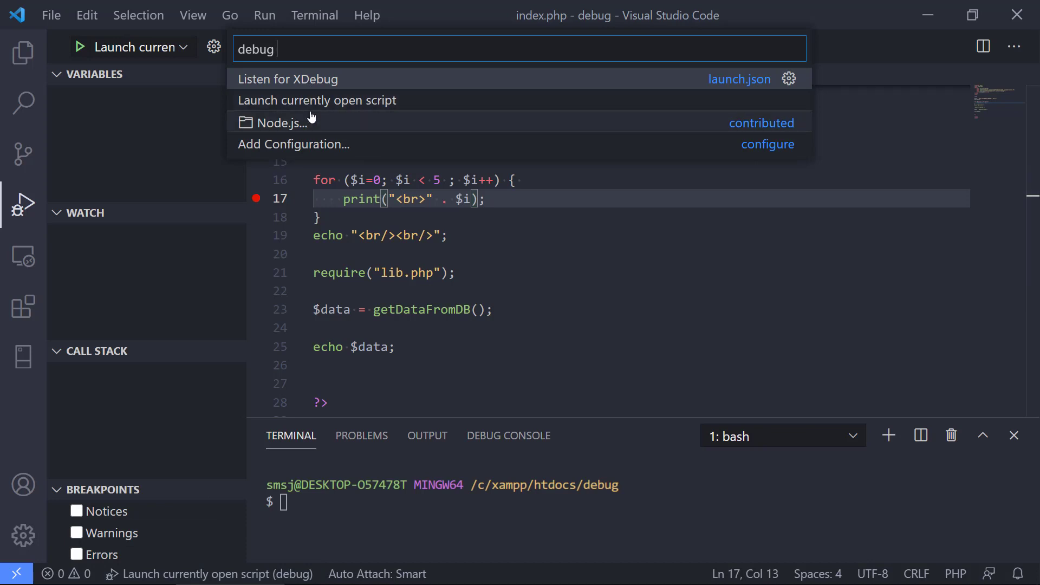
mouse_move(185, 46)
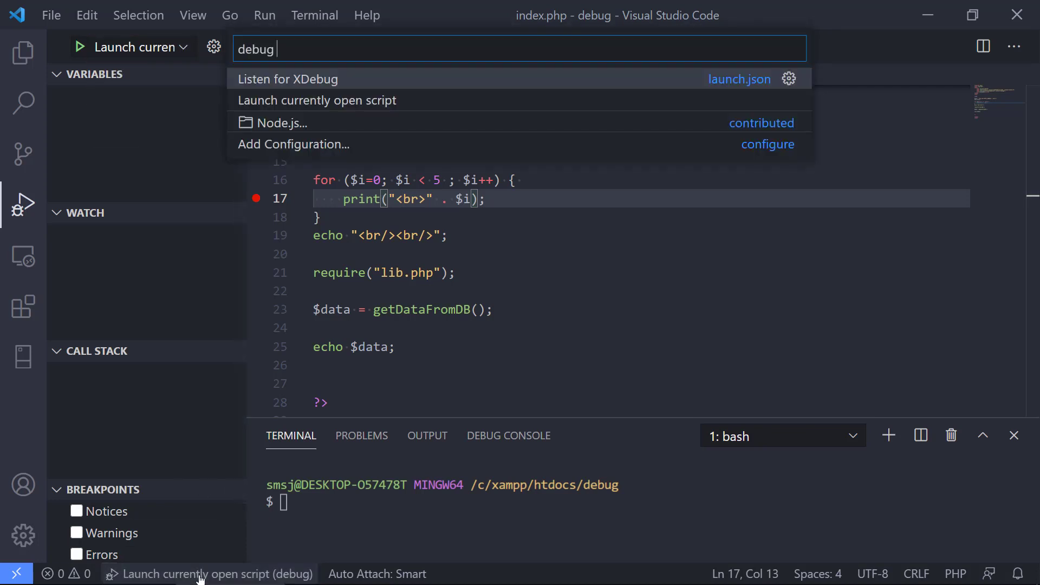
mouse_move(317, 100)
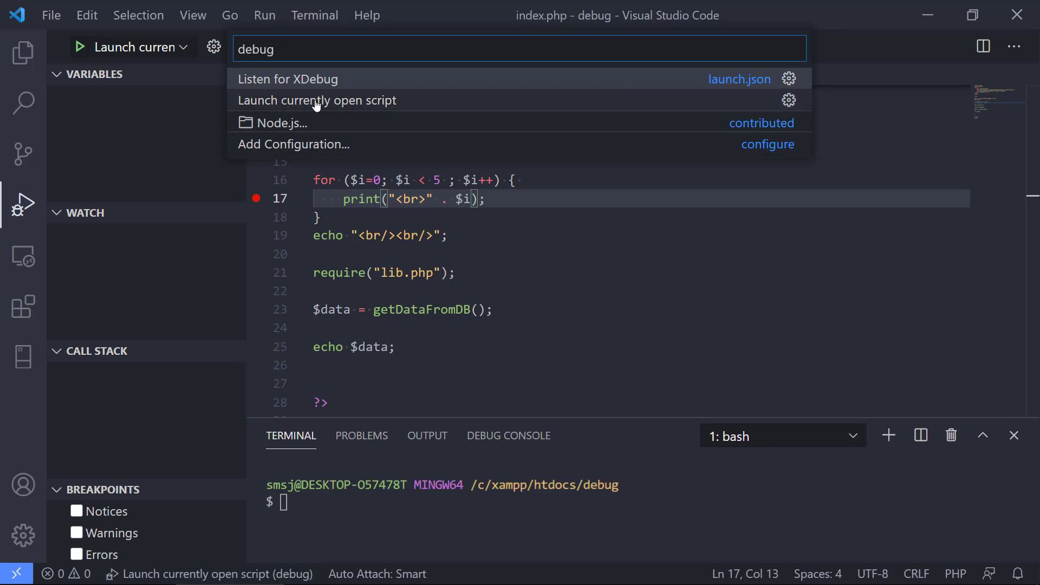
Start 'Launch currently open script' and view the page's HTML output in the Debug Console
left_click(317, 100)
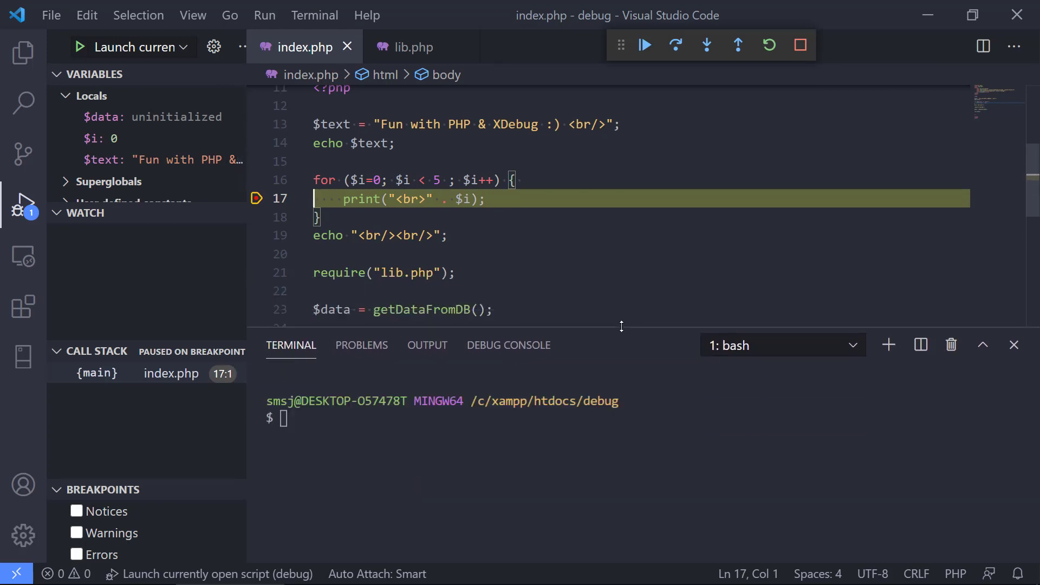
mouse_move(508, 344)
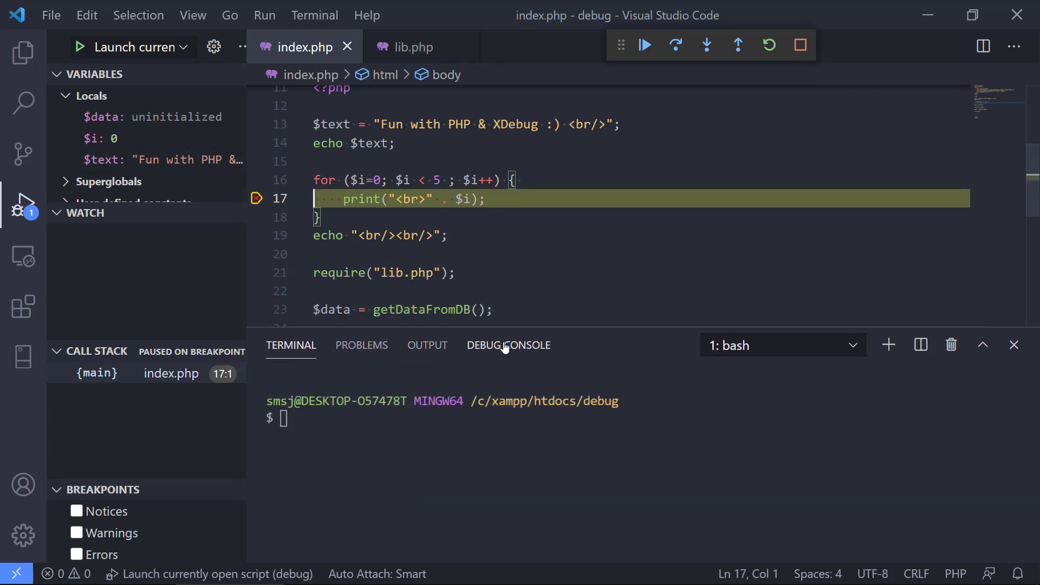
left_click(508, 344)
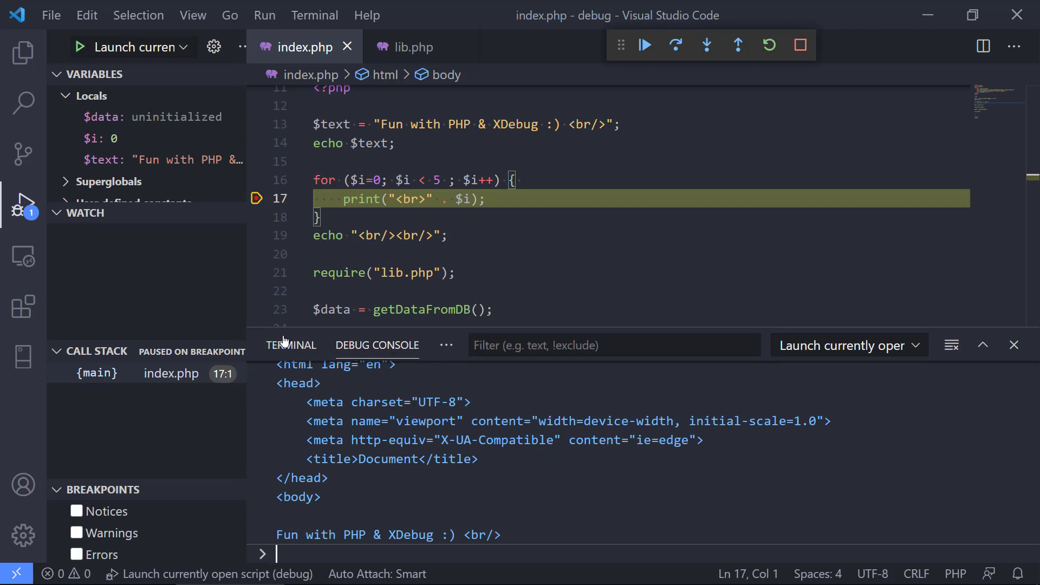
left_click(290, 345)
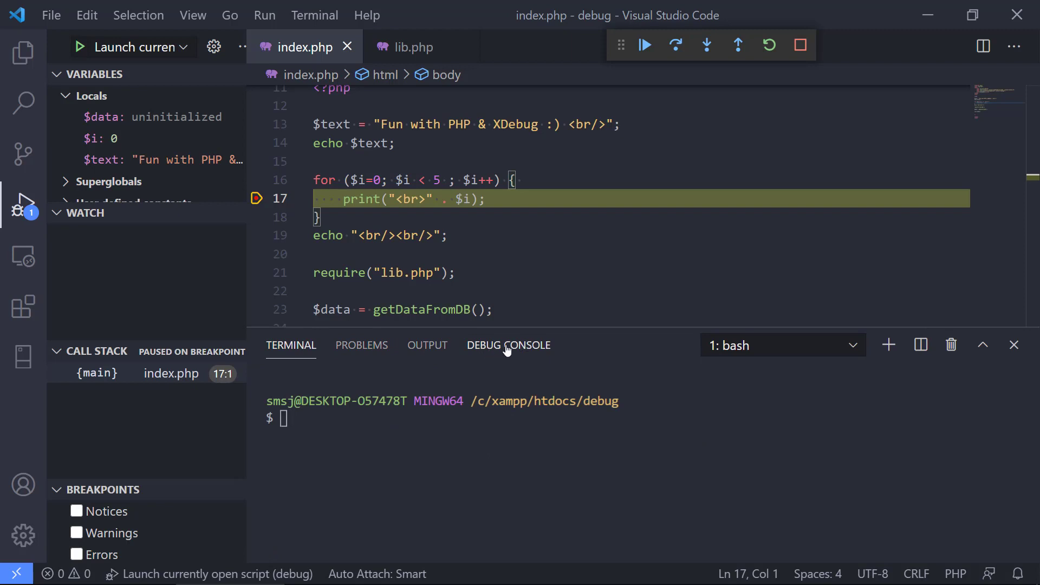
left_click(510, 344)
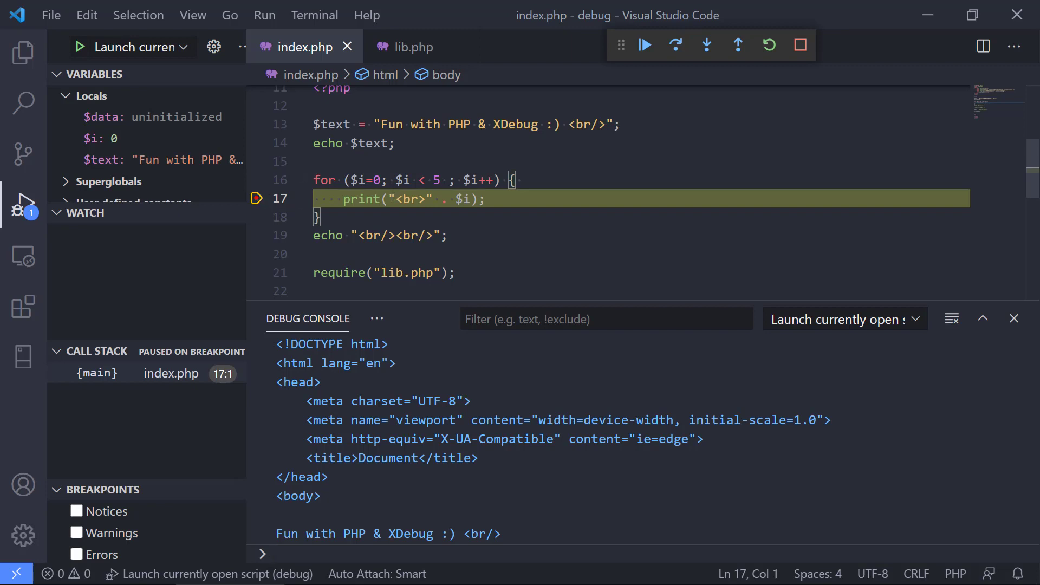
Continue through all five loop iterations until the 'Array to string conversion' notice at line 25
left_click(643, 46)
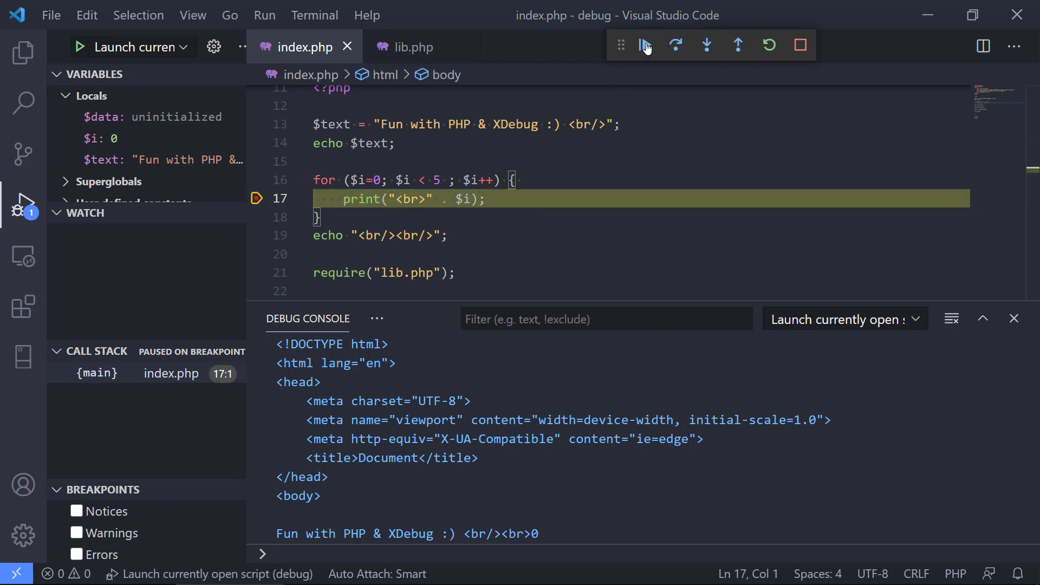
left_click(644, 44)
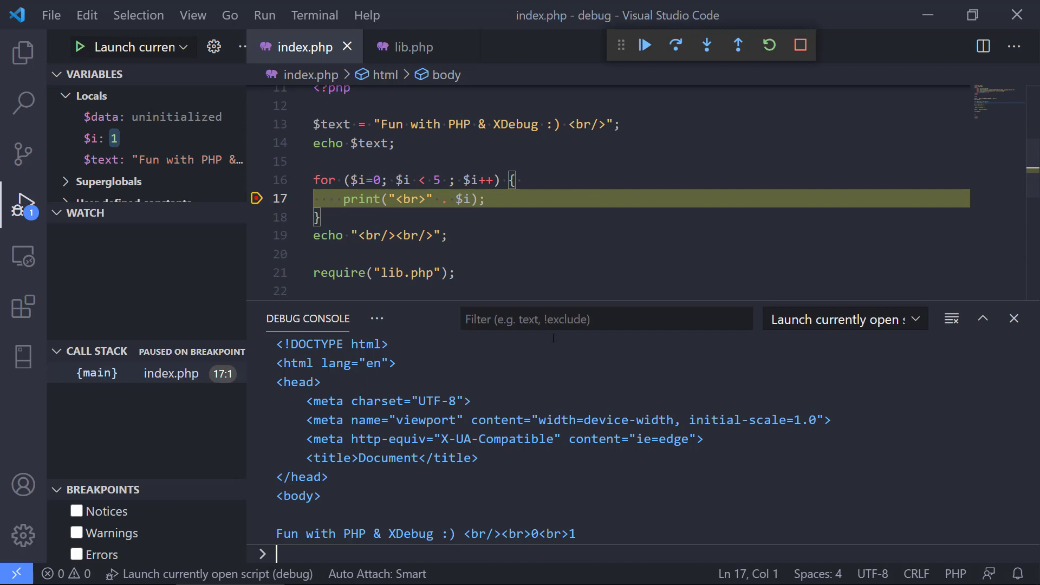
left_click(675, 45)
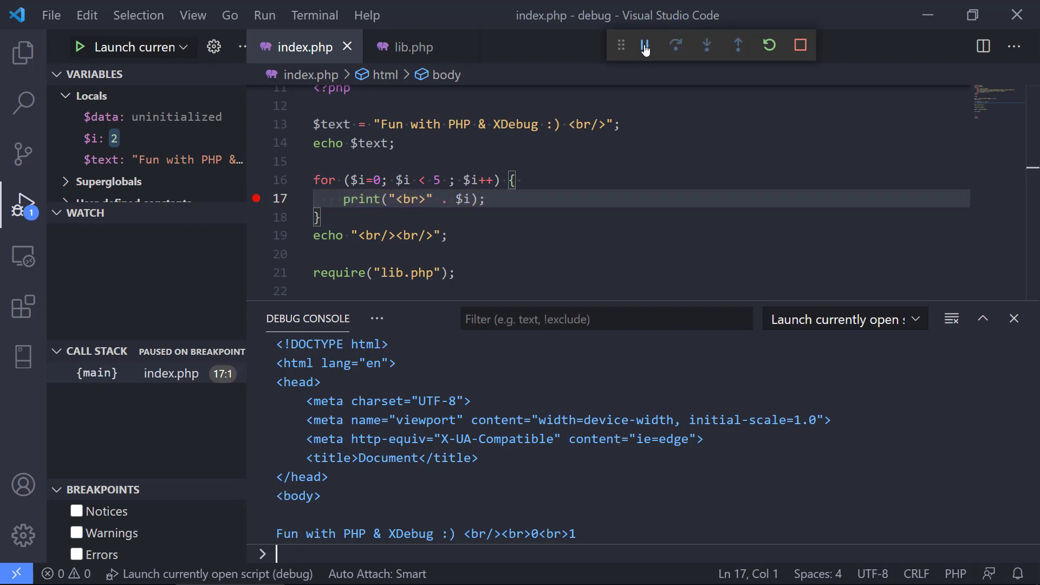
left_click(644, 45)
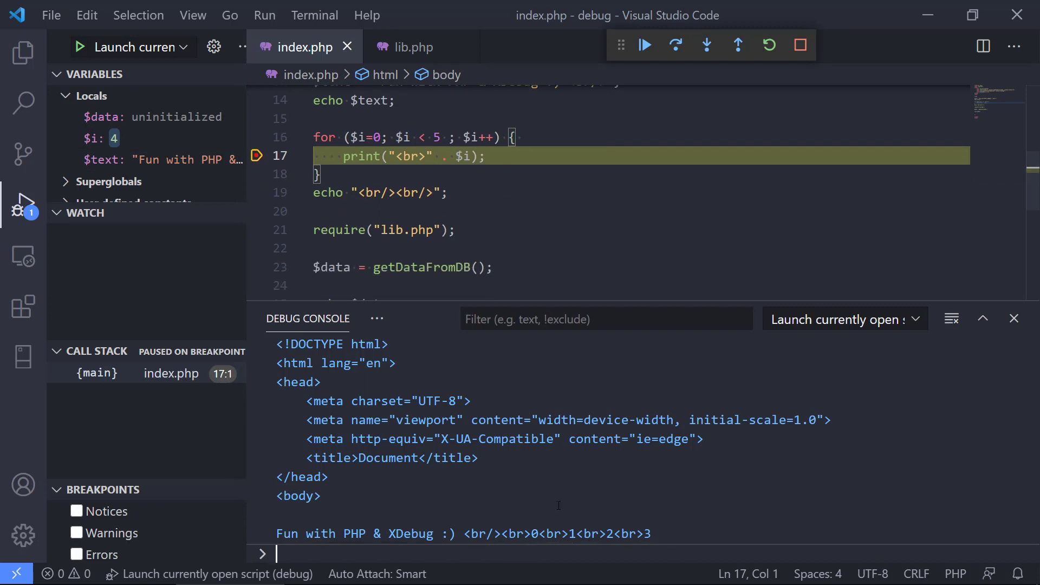
left_click(643, 45)
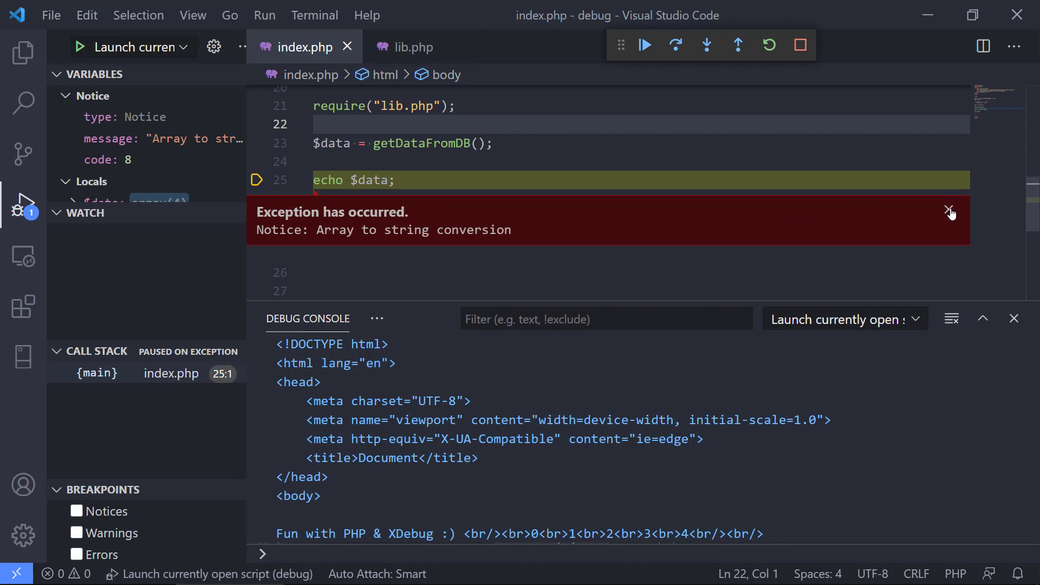
Dismiss the exception widget and show the Explorer file list (.vscode, index.php, lib.php)
left_click(950, 209)
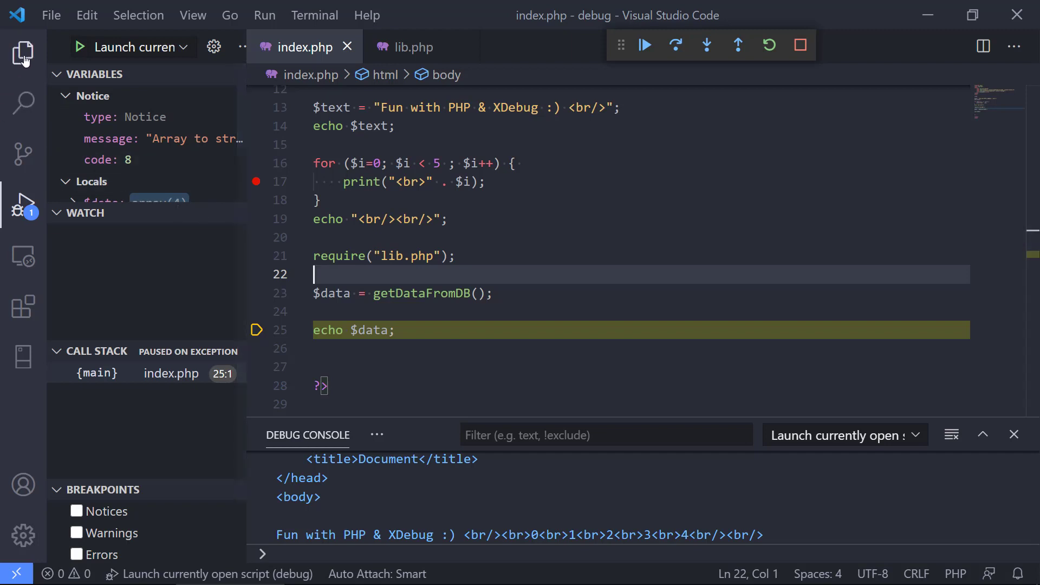
left_click(412, 47)
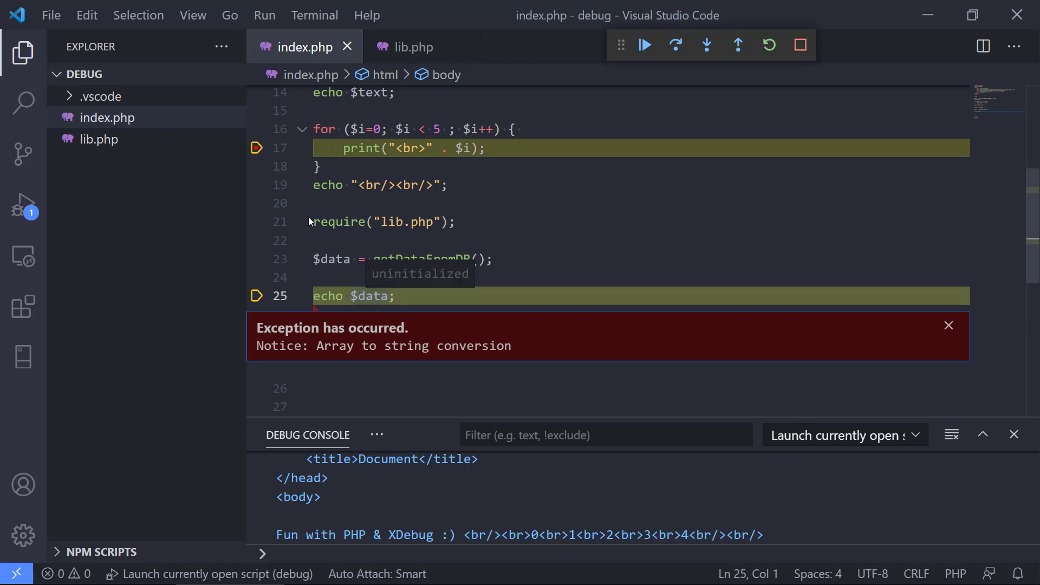
mouse_move(257, 150)
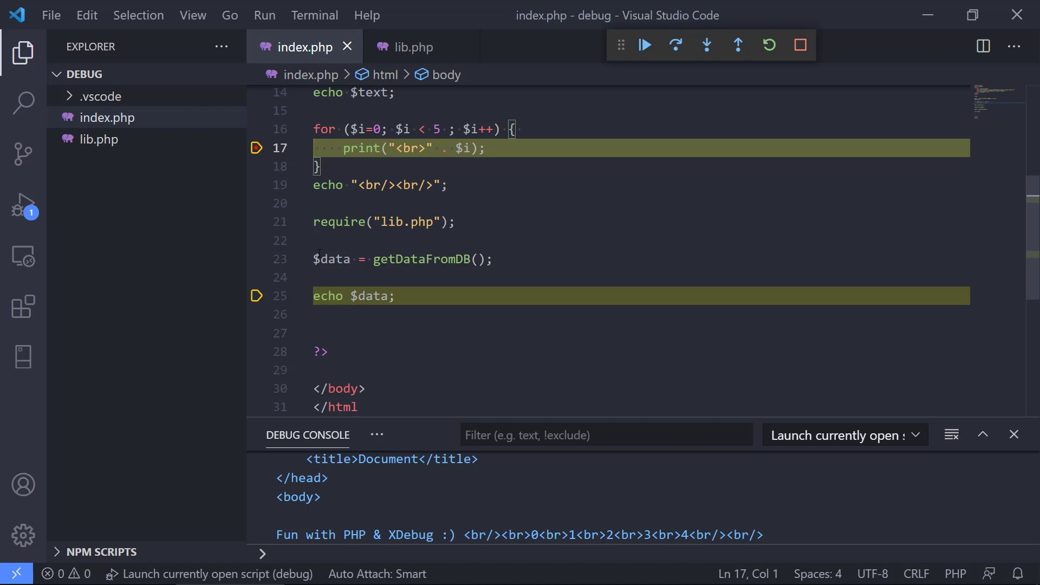
Add a breakpoint on the getDataFromDB() line 23 and continue so execution pauses there
left_click(256, 259)
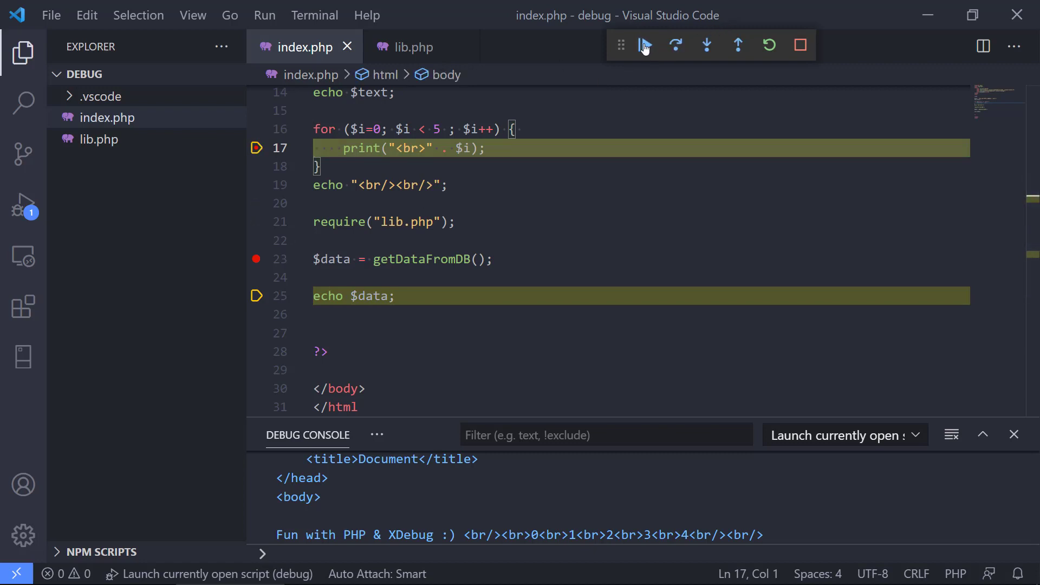
left_click(643, 45)
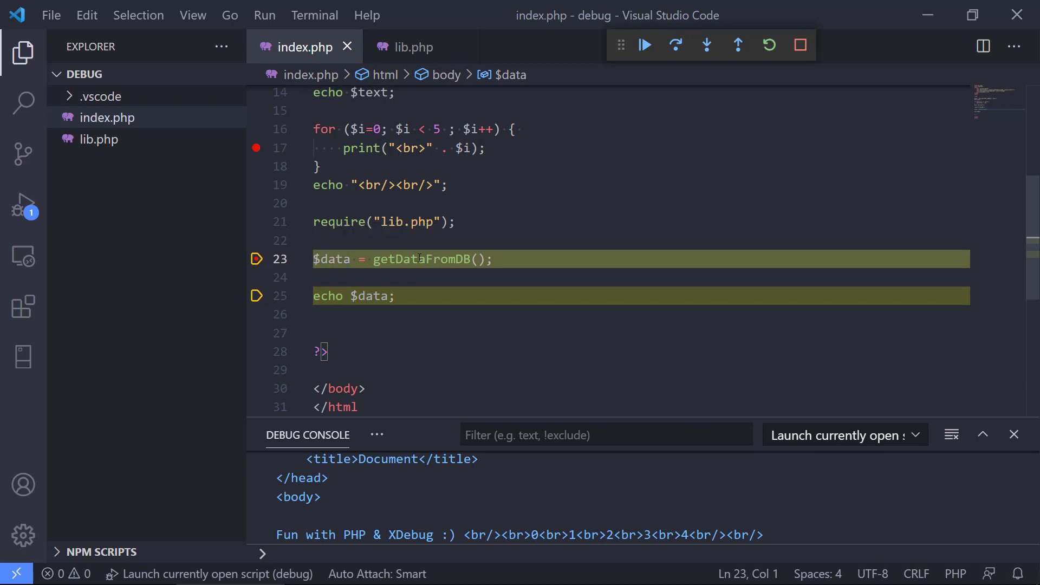
left_click(256, 203)
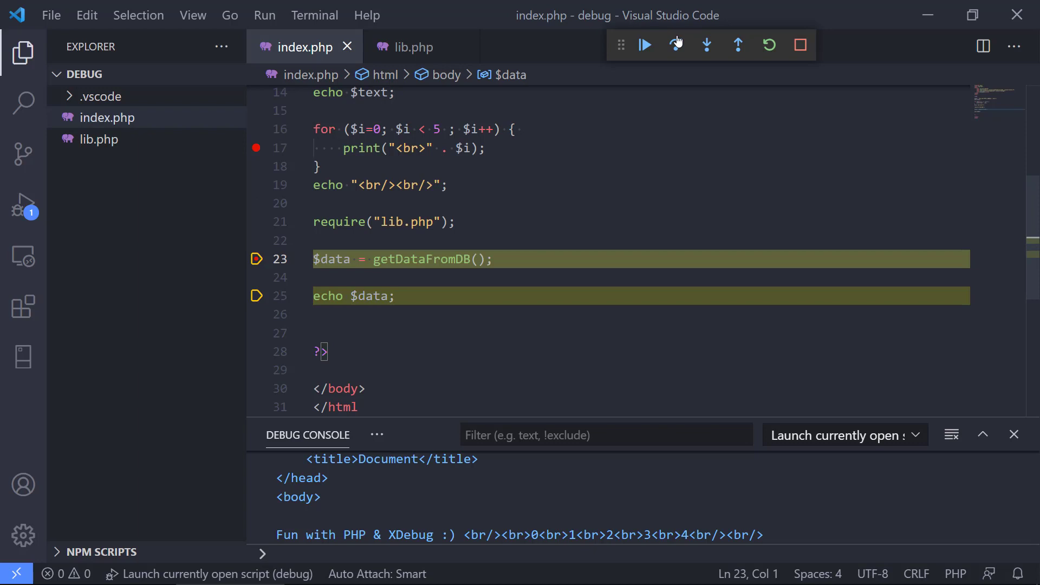
mouse_move(708, 44)
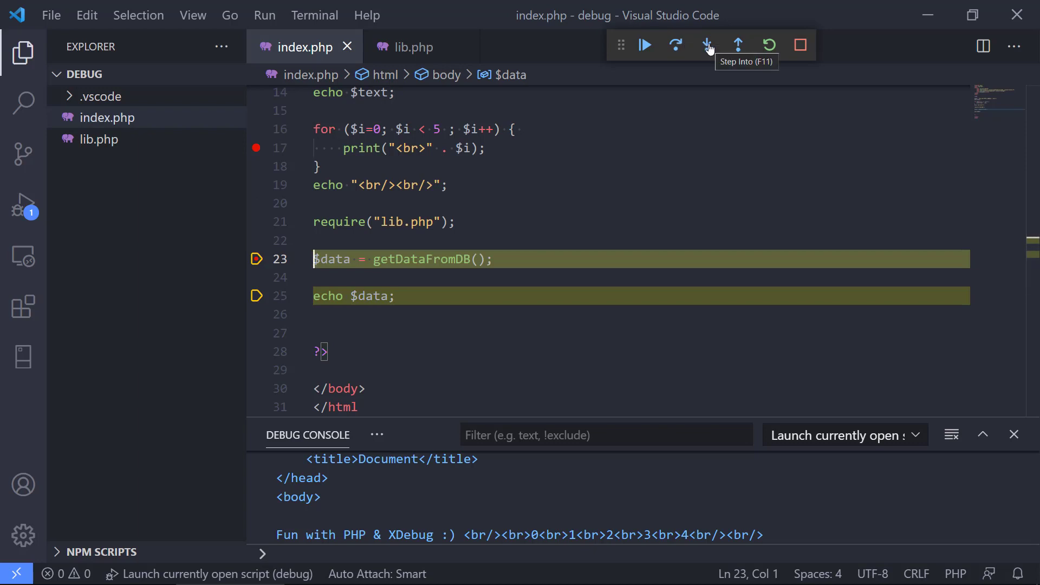
Step into getDataFromDB in lib.php and advance to its return line, inspecting the four-string $data array
left_click(706, 44)
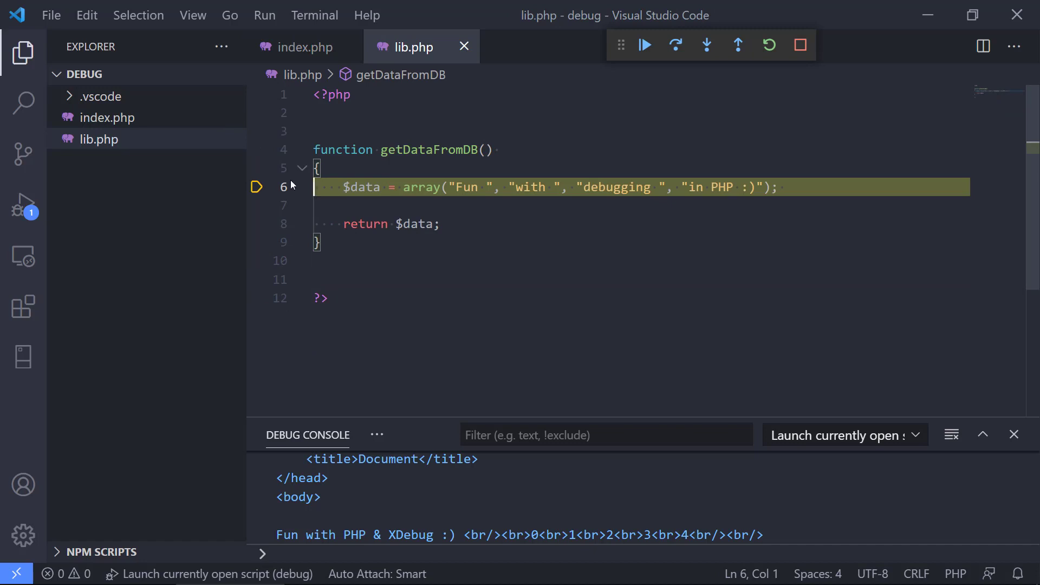
left_click(256, 205)
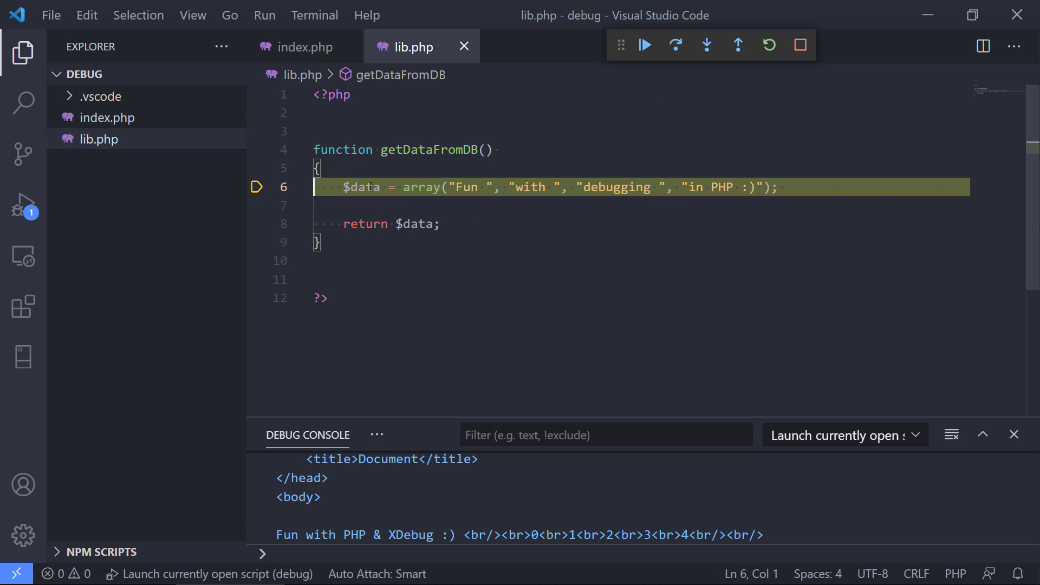
left_click(302, 46)
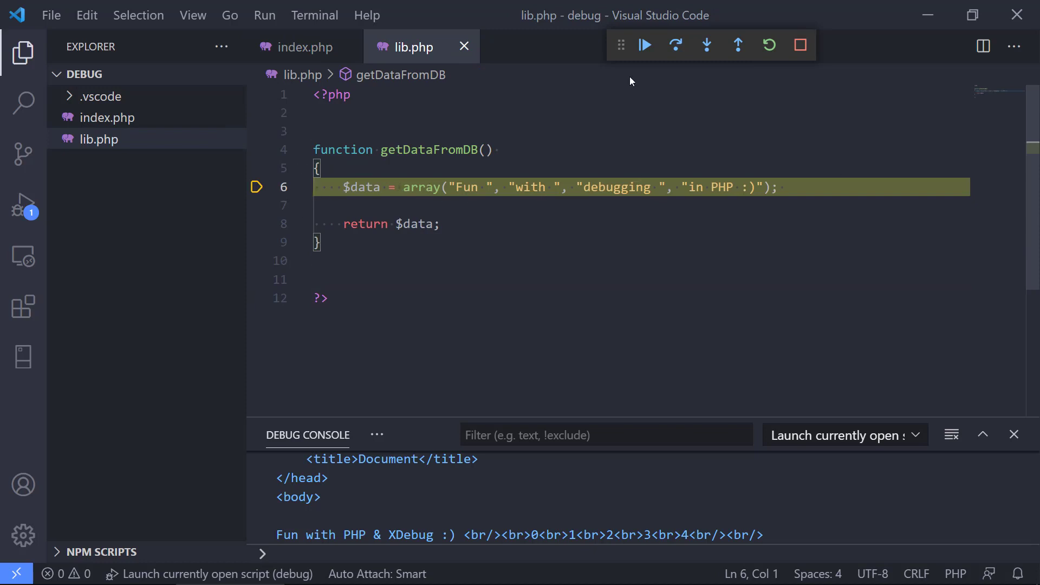
mouse_move(736, 45)
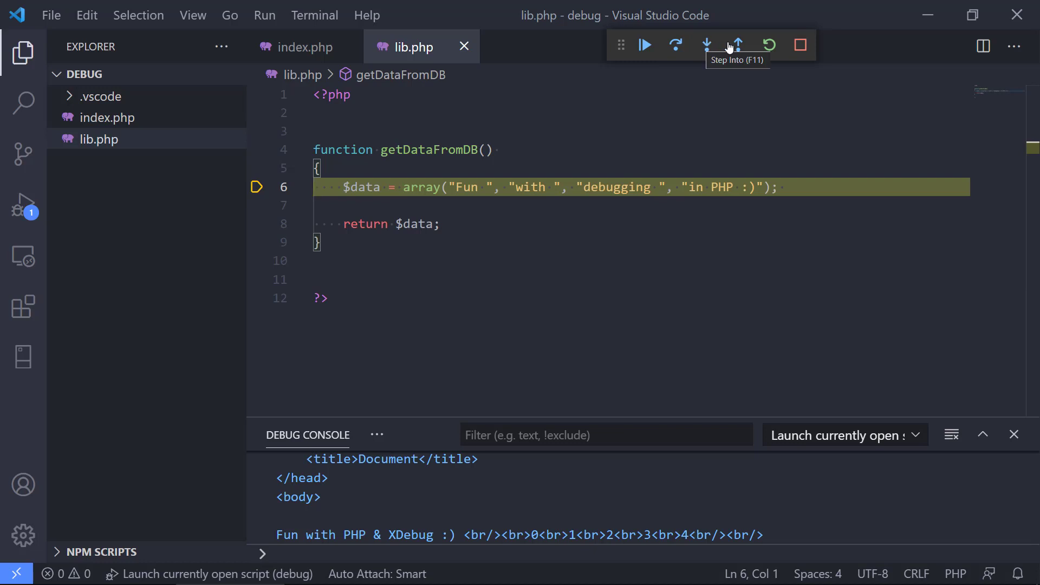
left_click(676, 46)
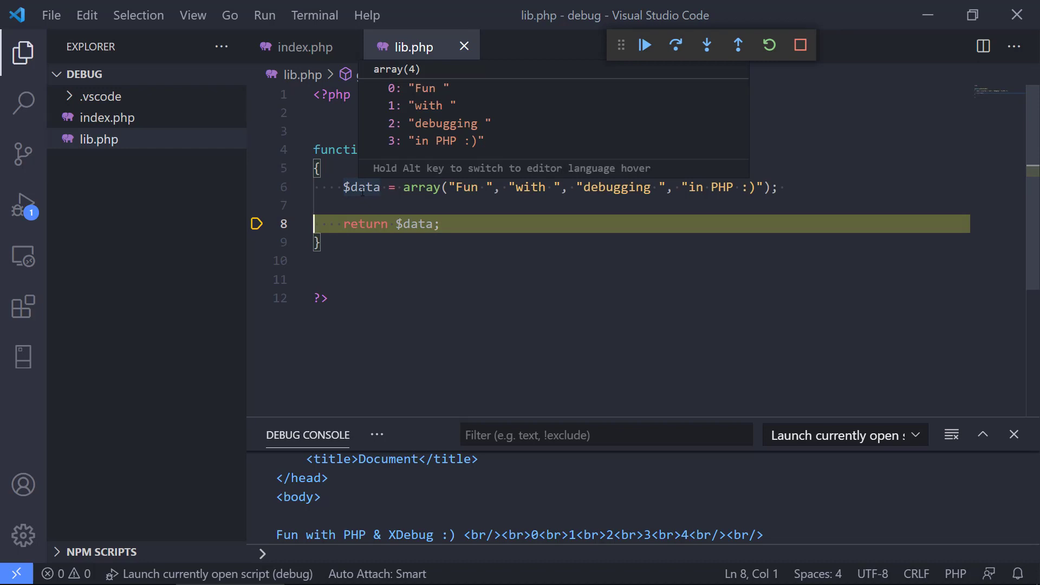
mouse_move(400, 126)
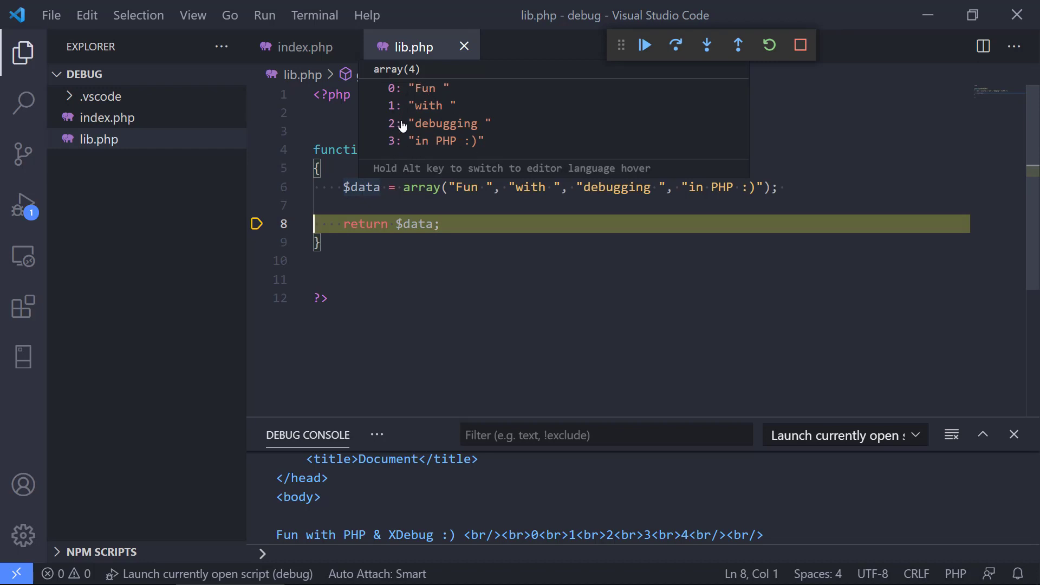
mouse_move(421, 137)
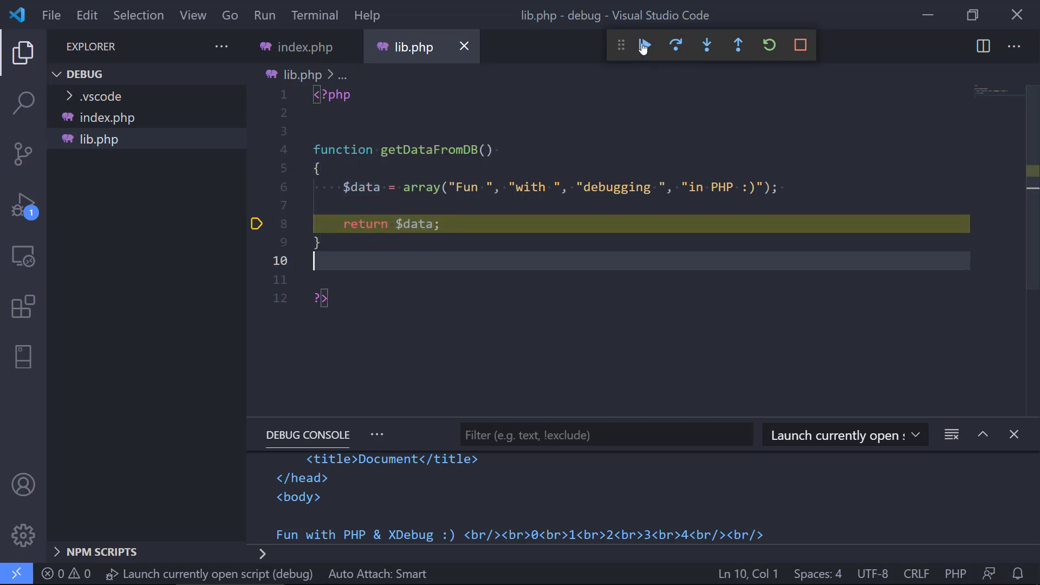
Continue to the line-25 notice, stop the session, and change the echo to $data[0]
left_click(643, 45)
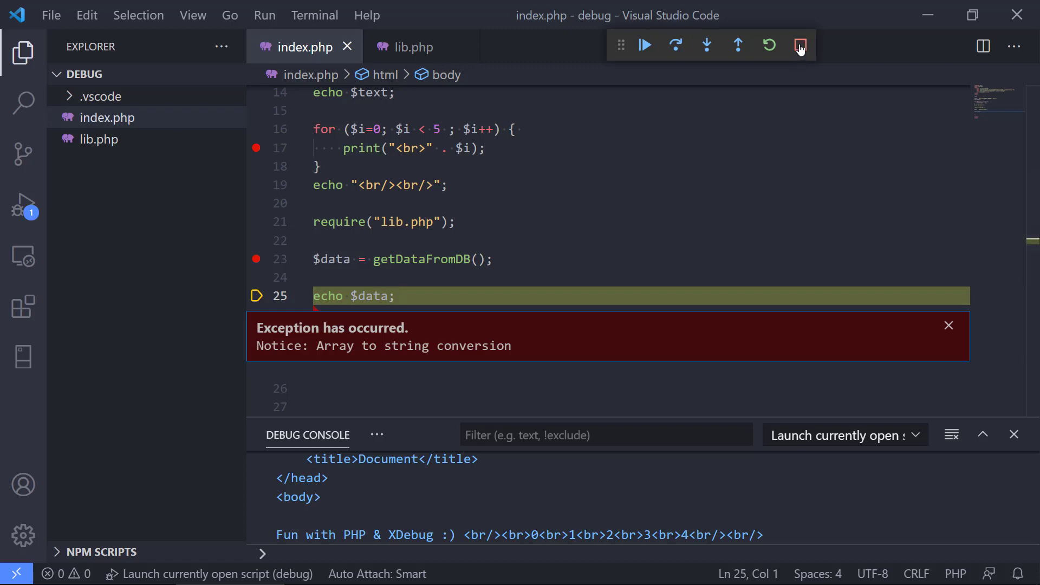
left_click(799, 45)
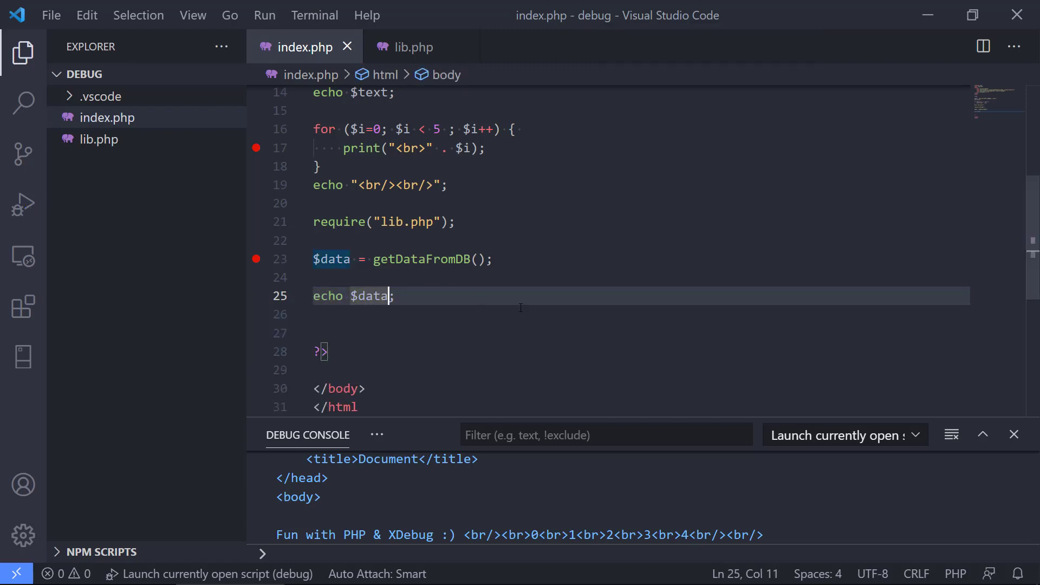
type("[0]")
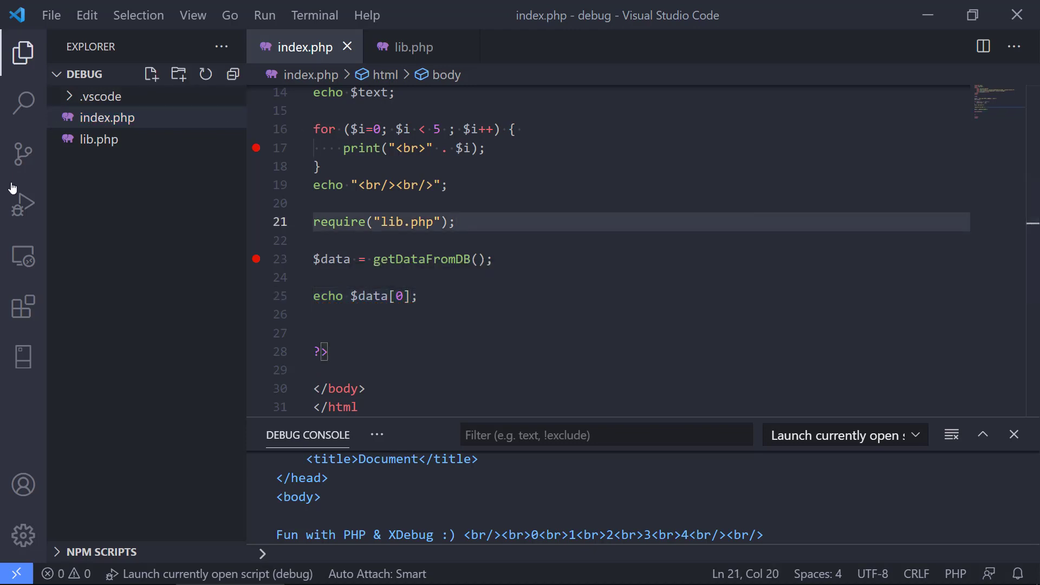
mouse_move(165, 574)
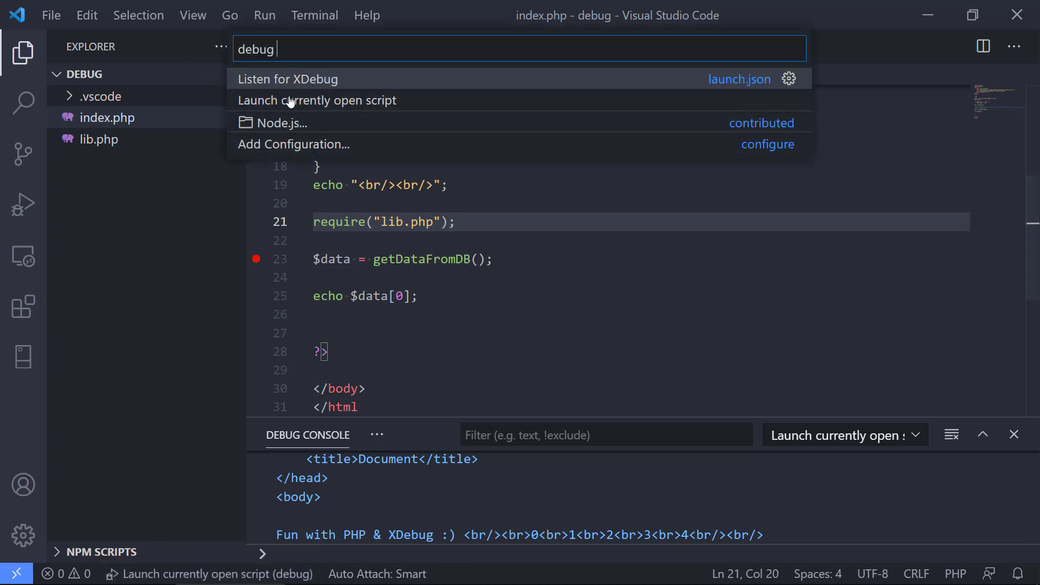
Relaunch the open script, continue past its breakpoints, and select 'Fun' at the end of the console output
left_click(317, 99)
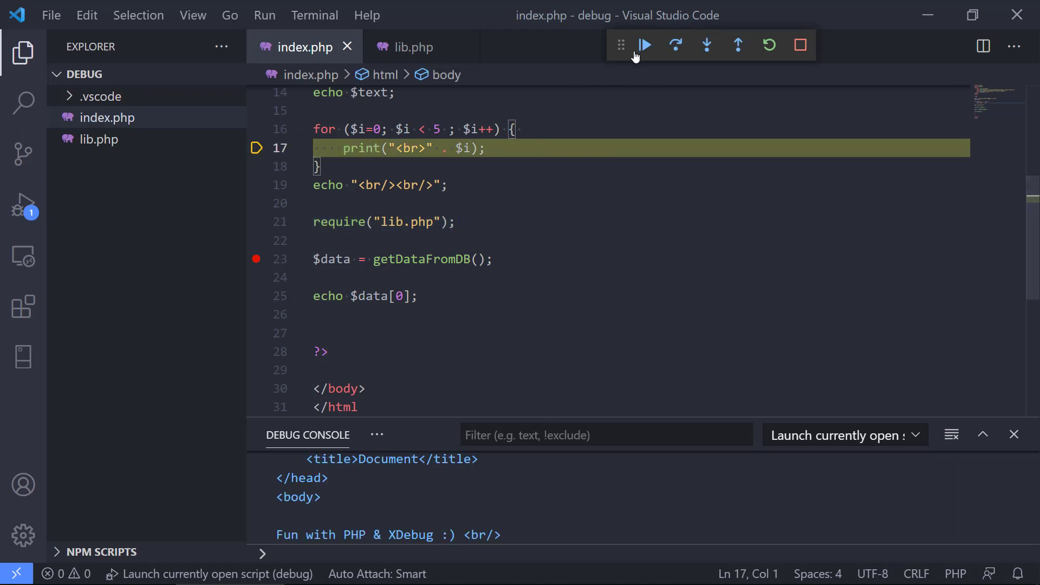
left_click(643, 46)
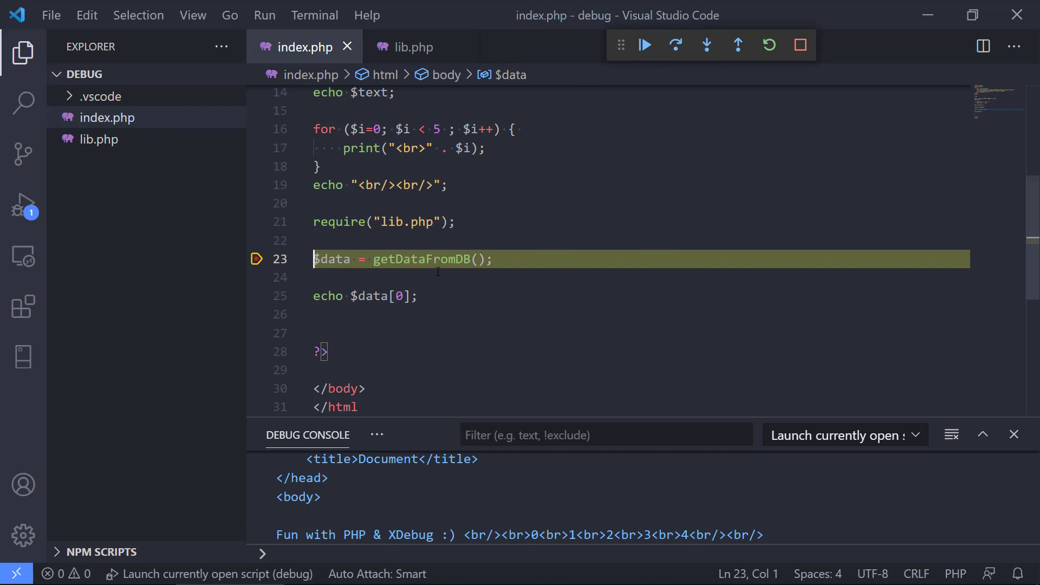
mouse_move(332, 259)
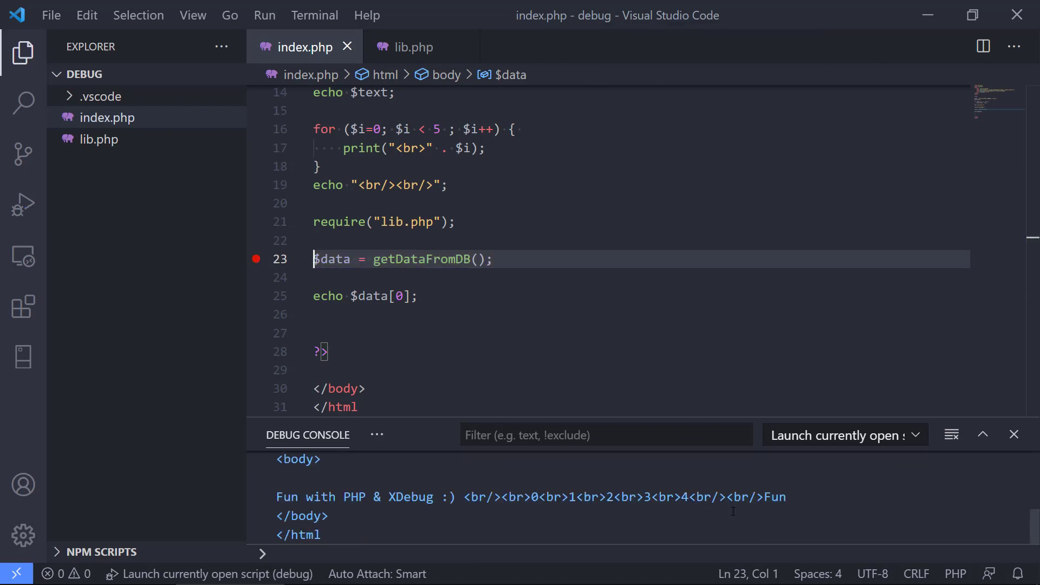
double_click(776, 497)
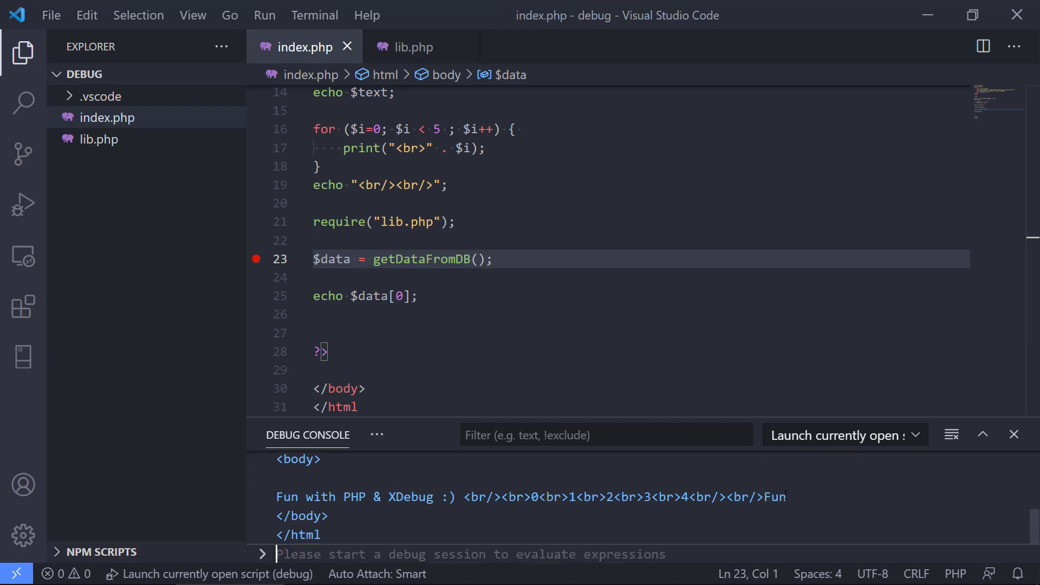
double_click(773, 496)
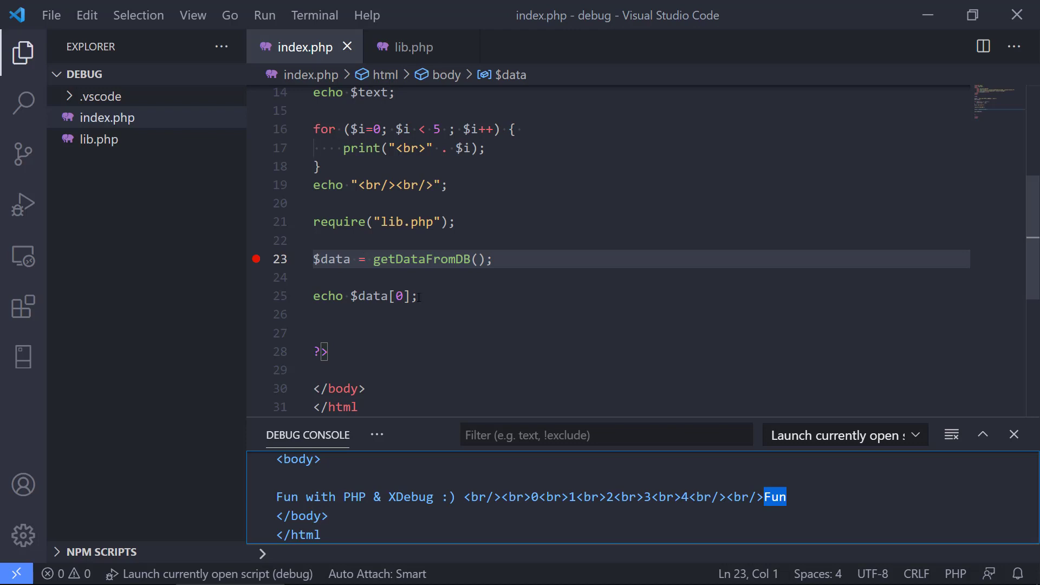
left_click(413, 46)
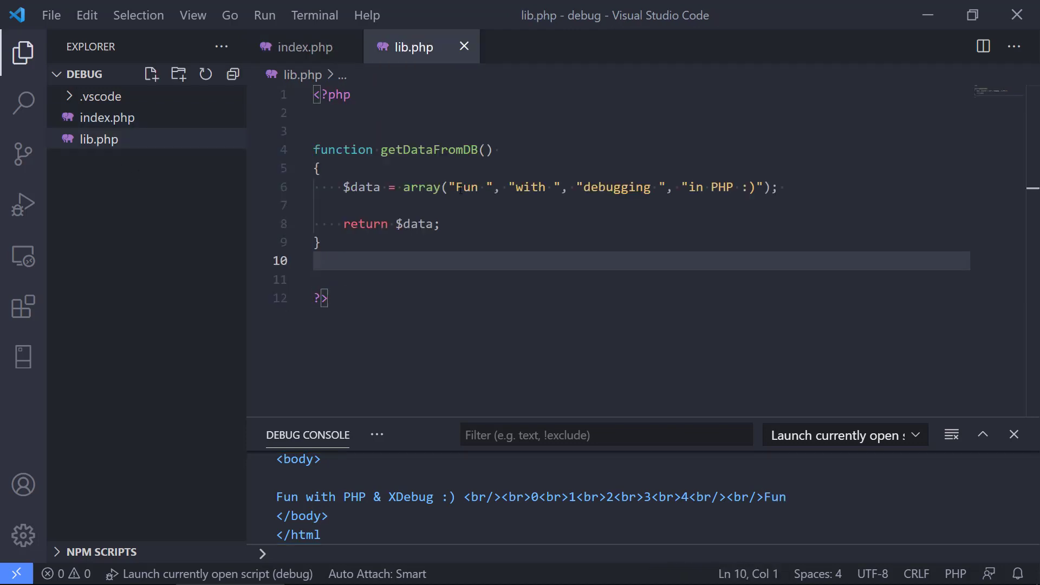
double_click(466, 187)
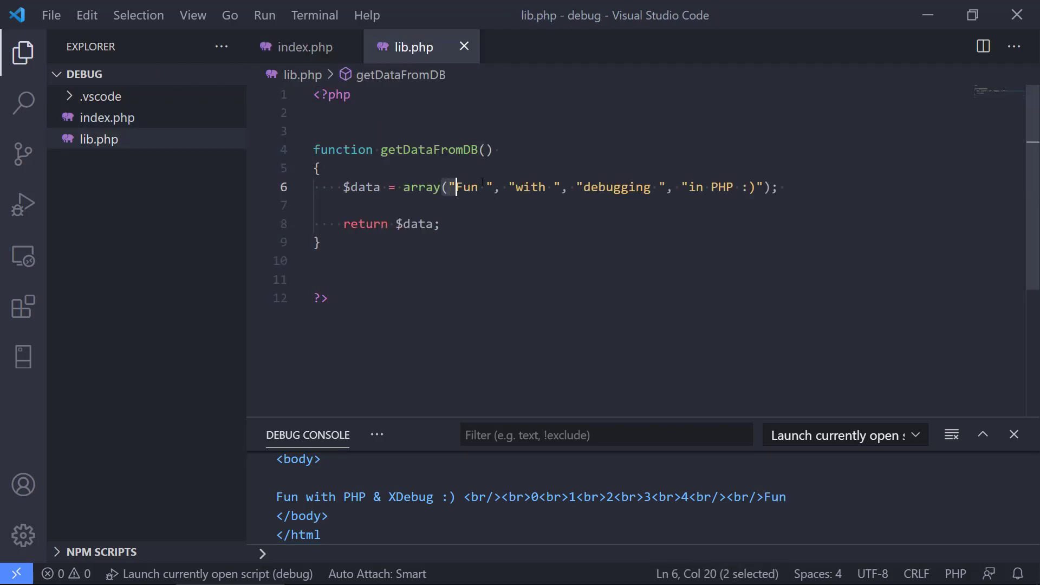
left_click(304, 47)
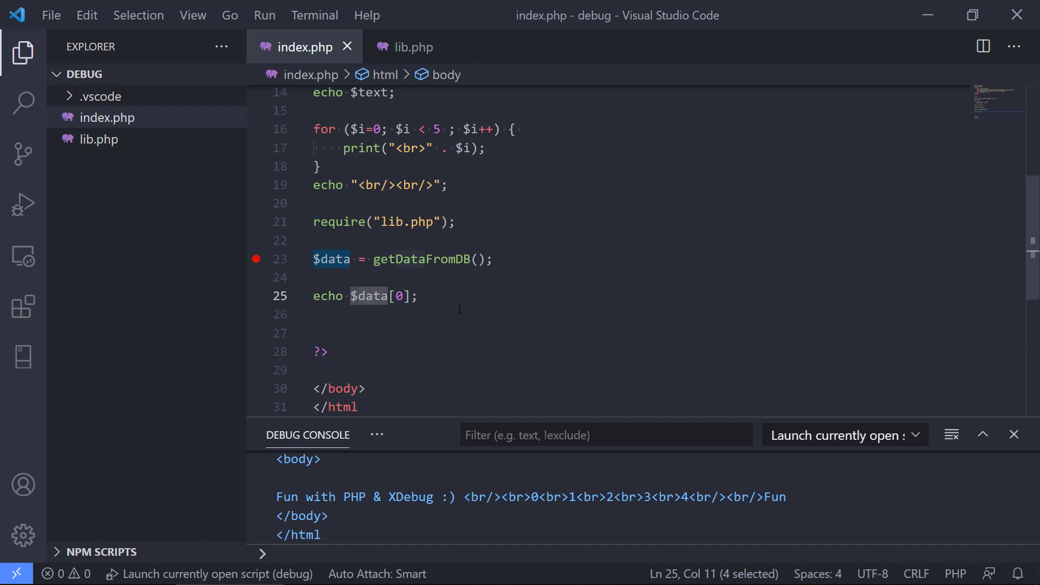
mouse_move(510, 363)
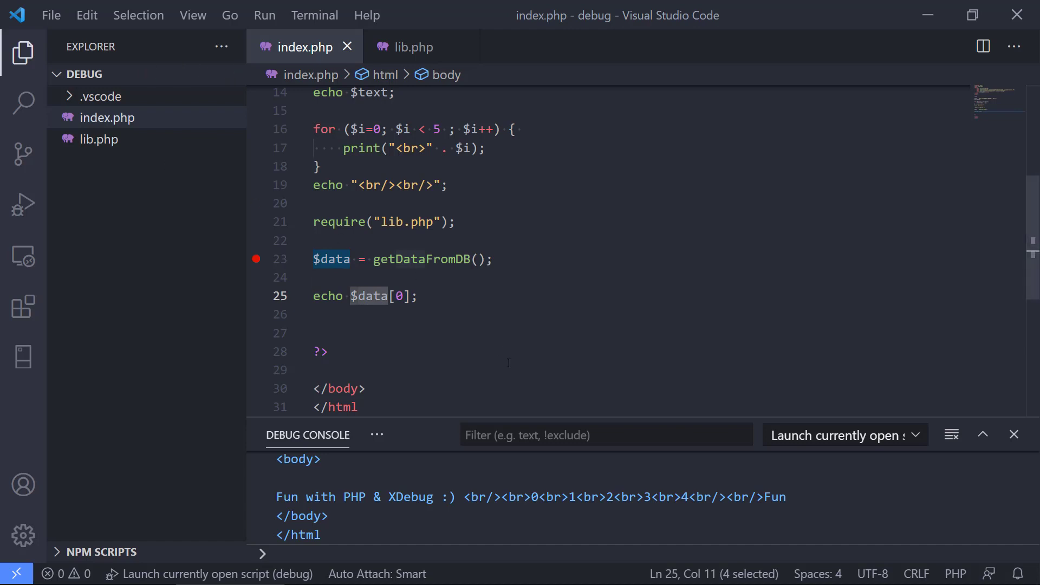
mouse_move(462, 428)
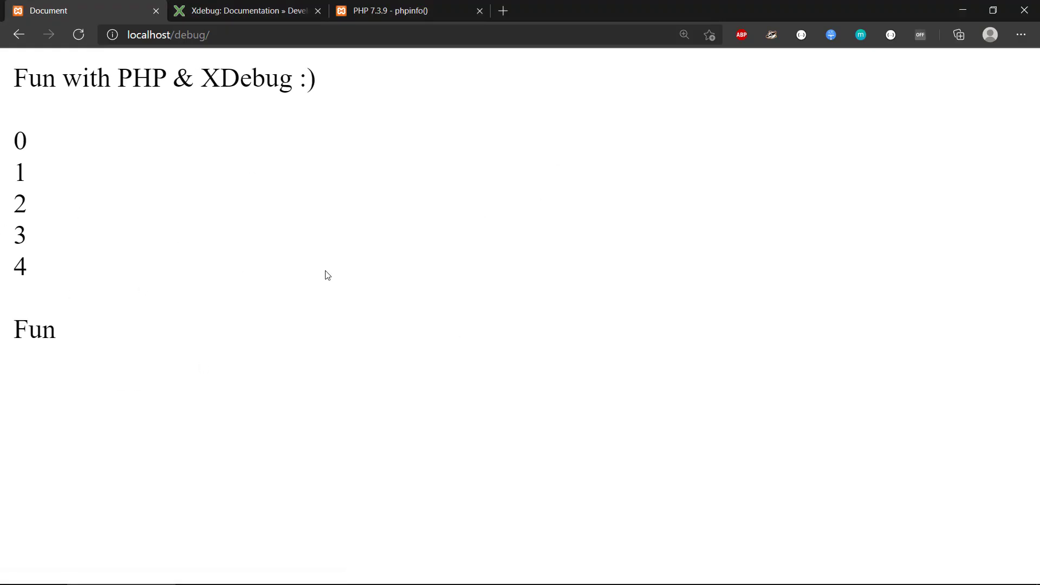
mouse_move(108, 170)
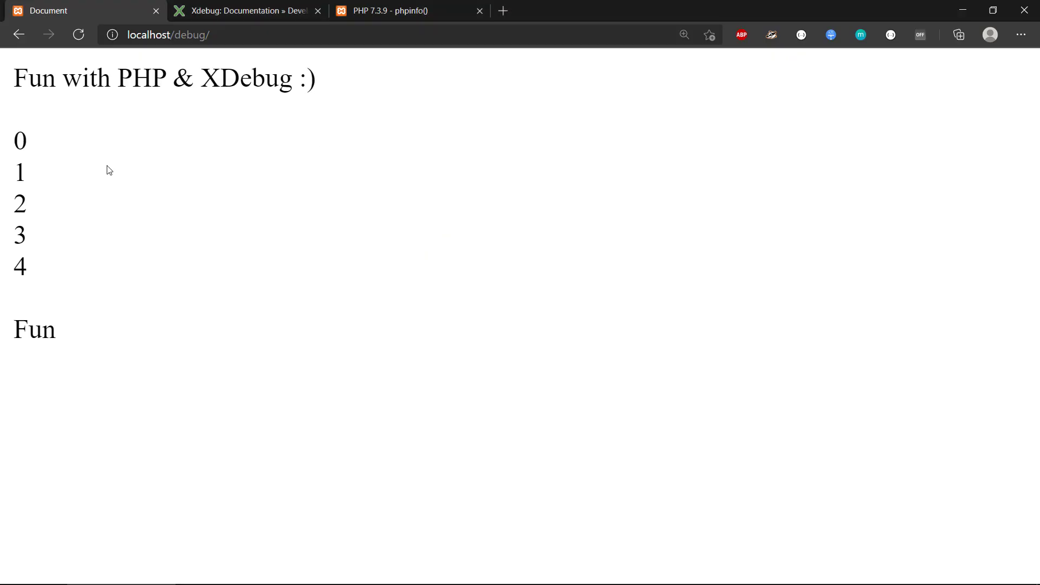
mouse_move(246, 483)
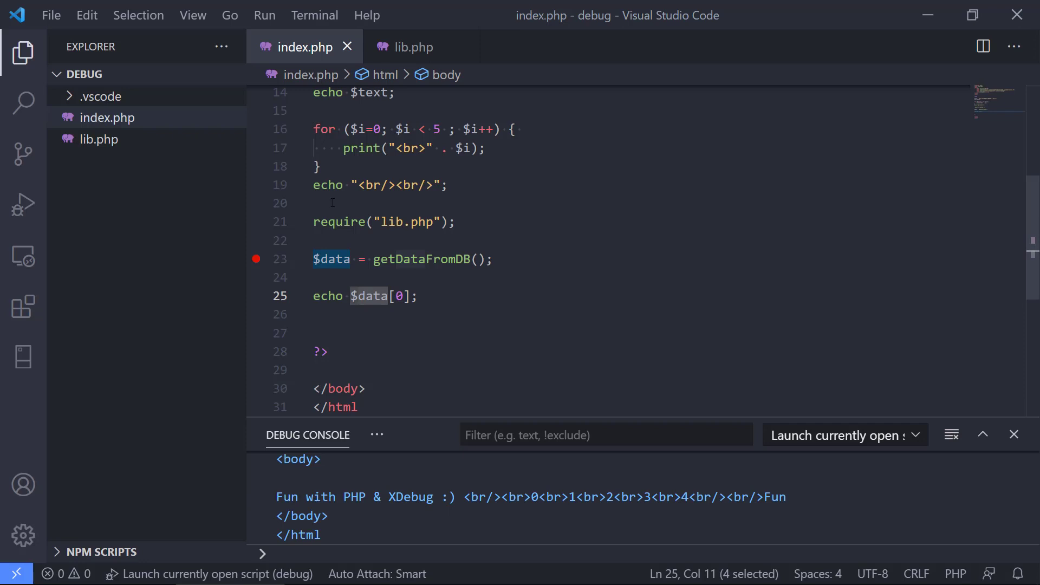
Start the 'Listen for XDebug' configuration so the reloaded page pauses at the line-23 breakpoint
left_click(23, 203)
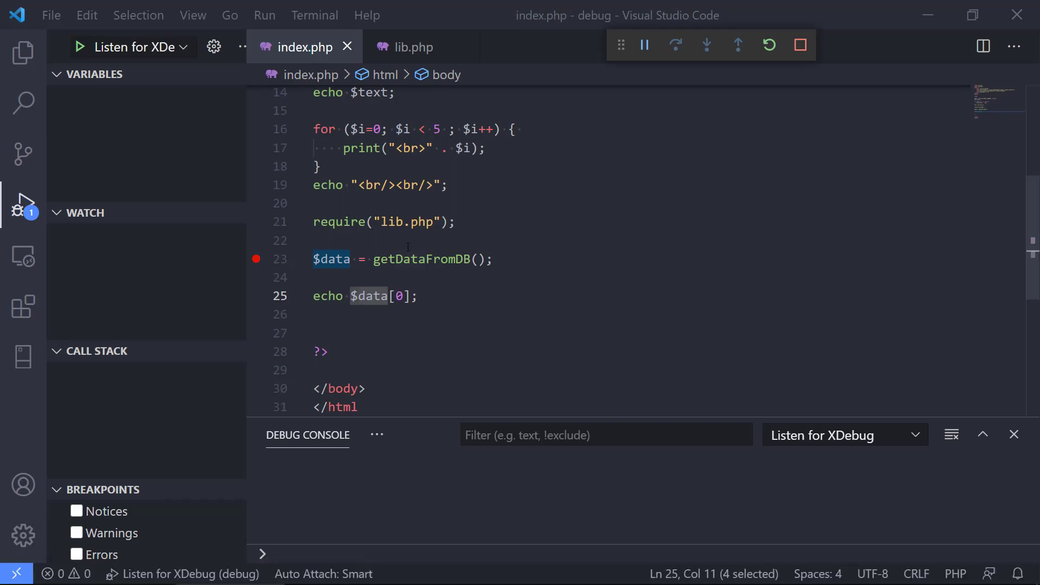
left_click(642, 46)
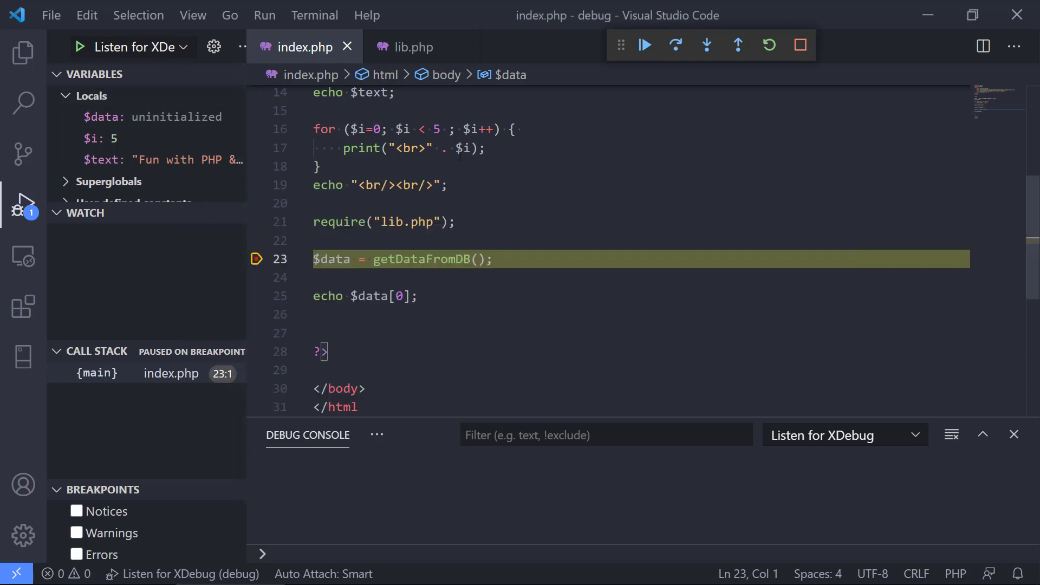
mouse_move(571, 193)
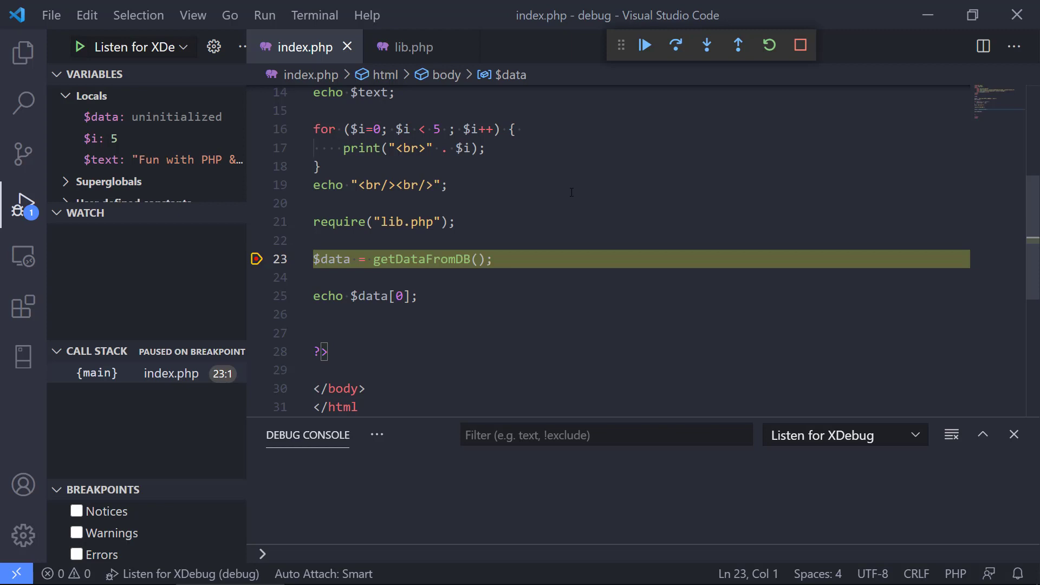
mouse_move(422, 307)
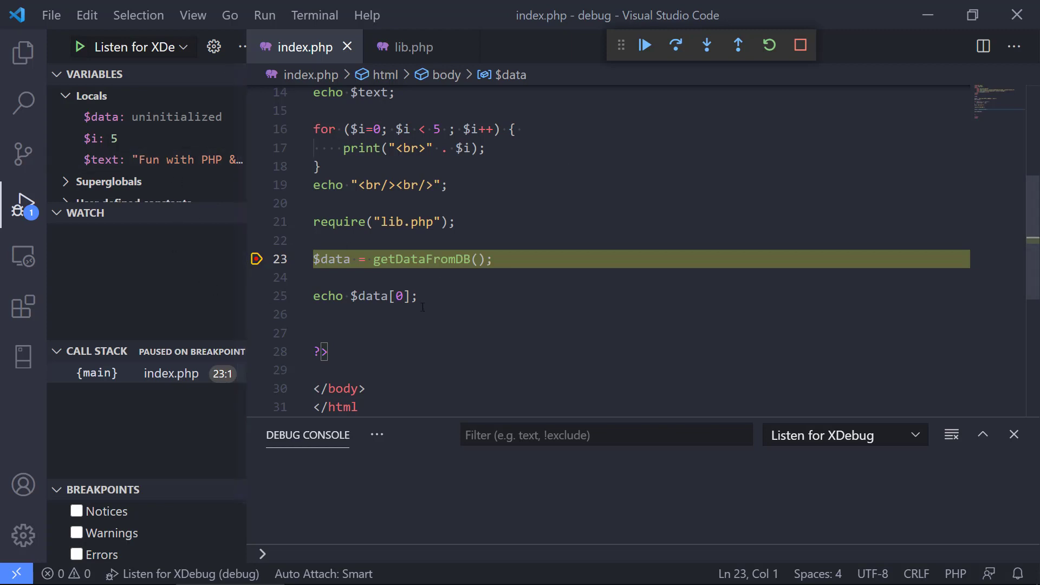